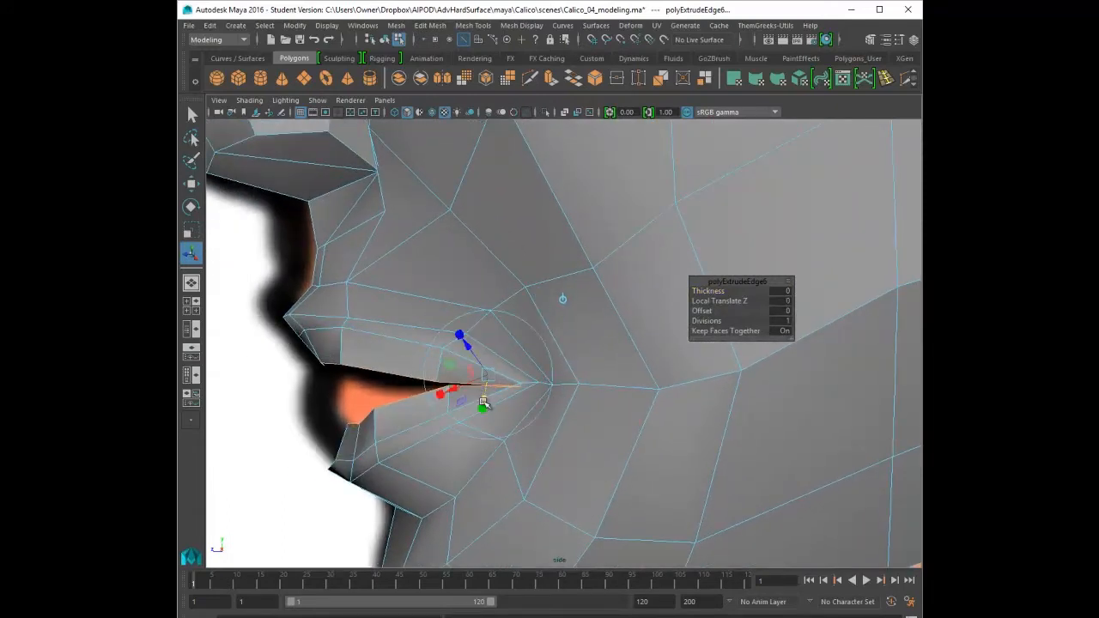
- Push the extruded lip edge into the mouth and move the lower lip vertices to shape the profile
left_click_drag(481, 404, 352, 404)
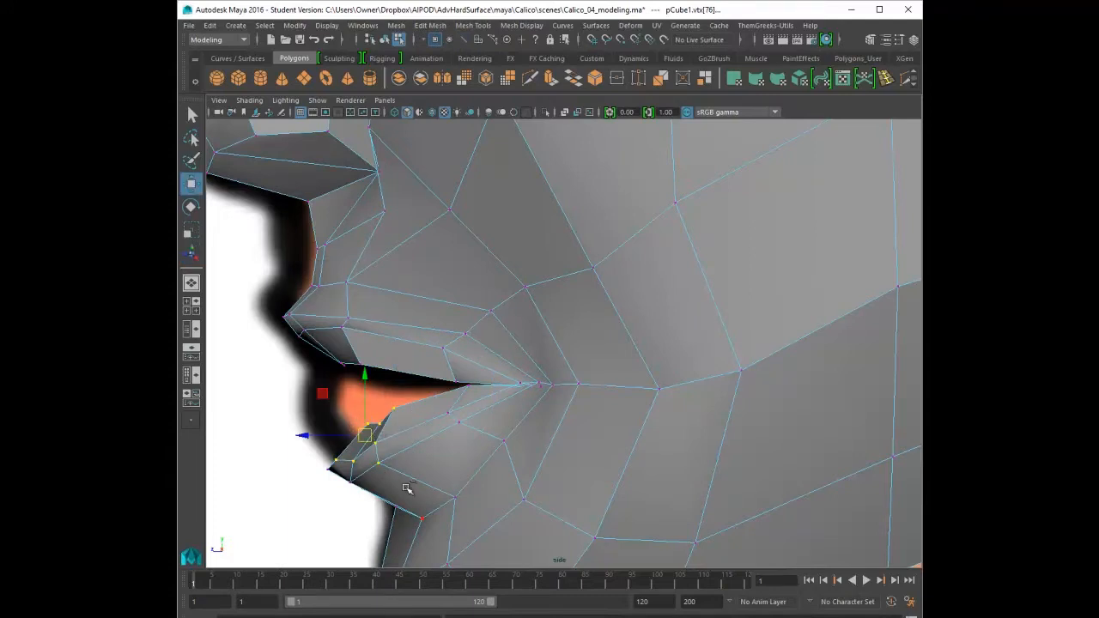
left_click_drag(364, 433, 330, 399)
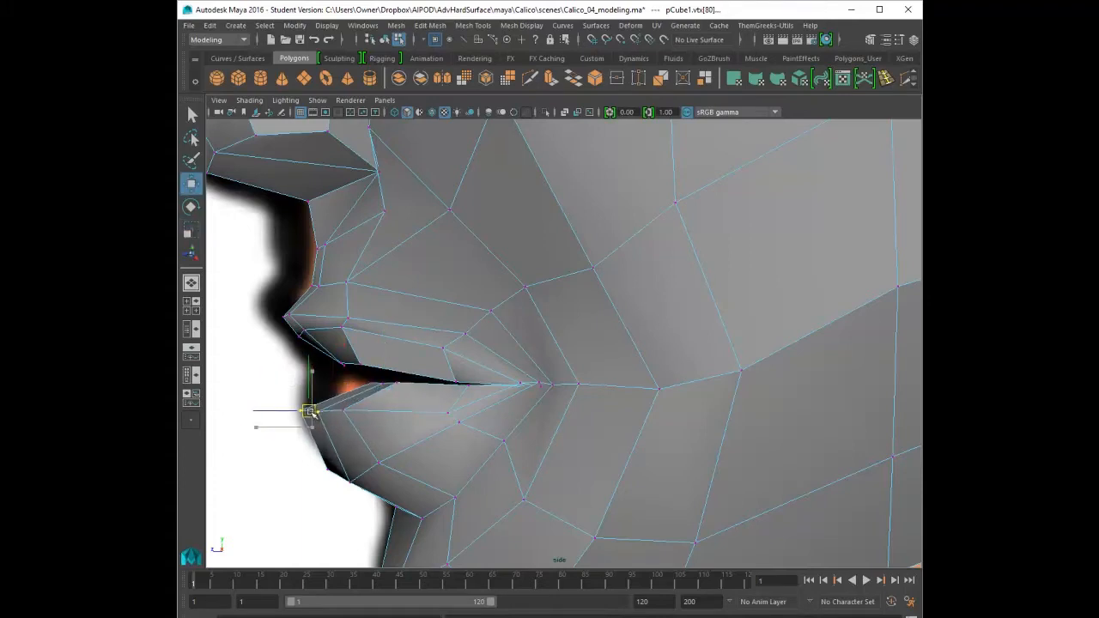
left_click_drag(309, 410, 440, 385)
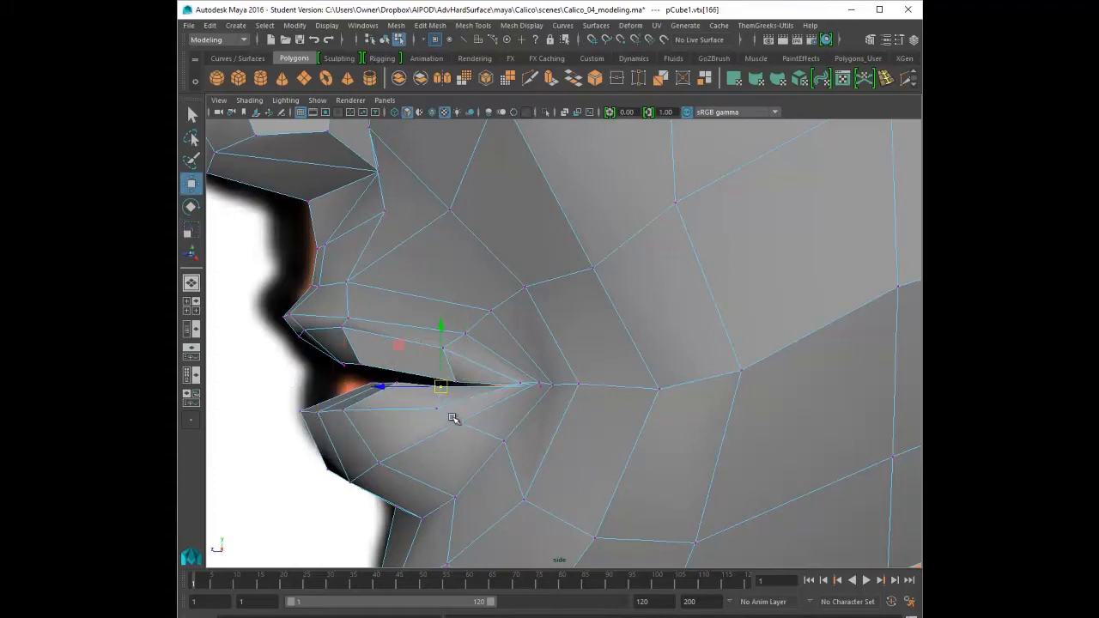
left_click_drag(440, 385, 447, 428)
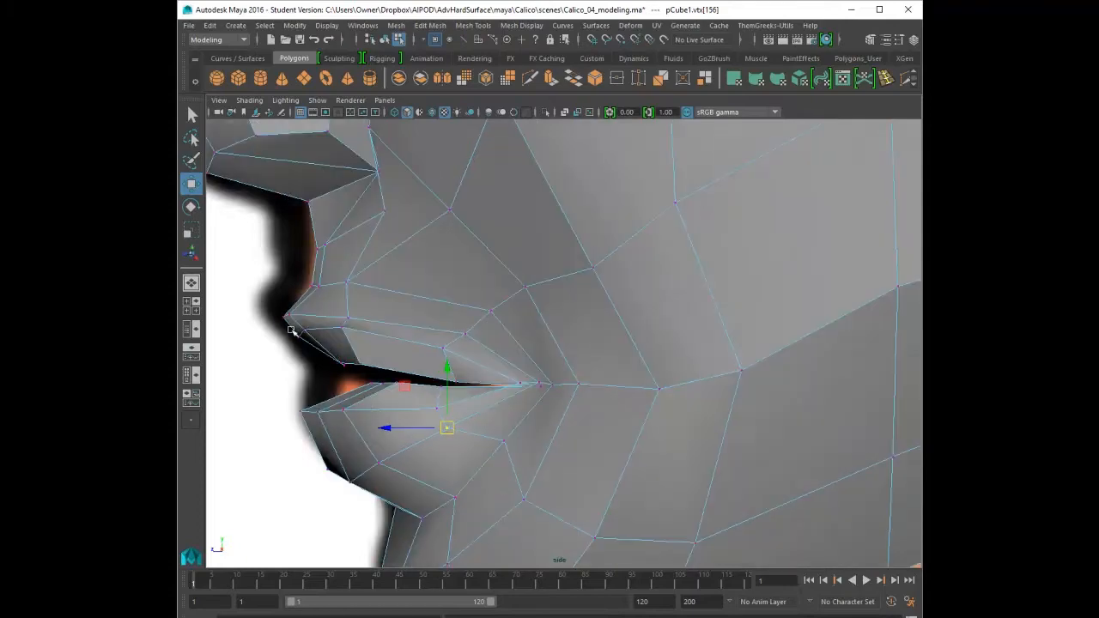
left_click_drag(447, 428, 443, 347)
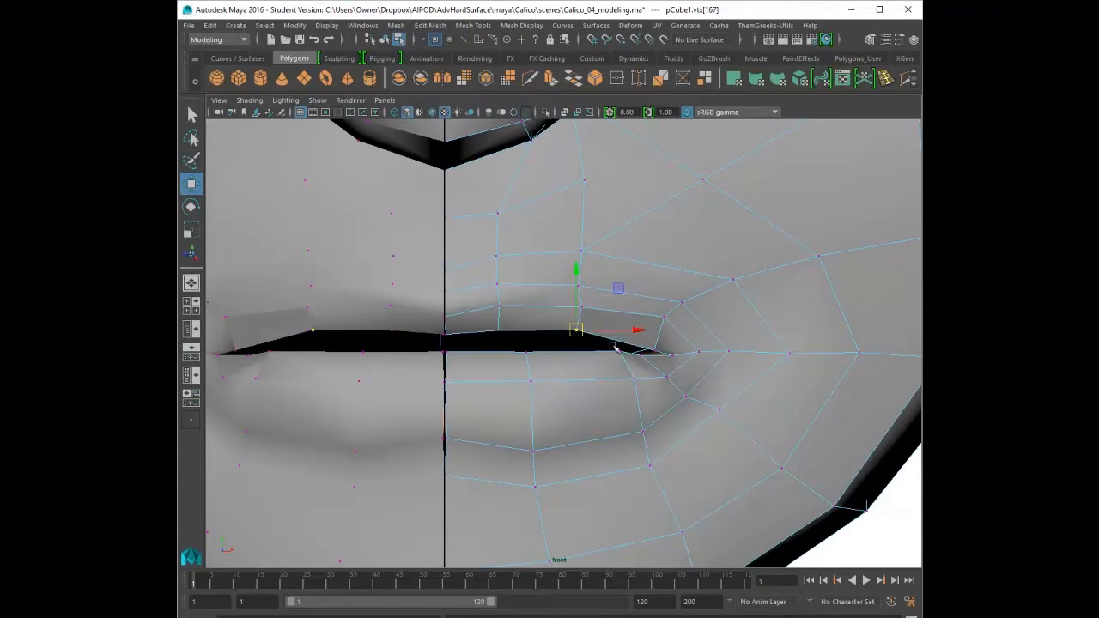
- Move vertices at the mouth corner and along the lower lip edge to refine the lip shape
left_click_drag(578, 329, 633, 378)
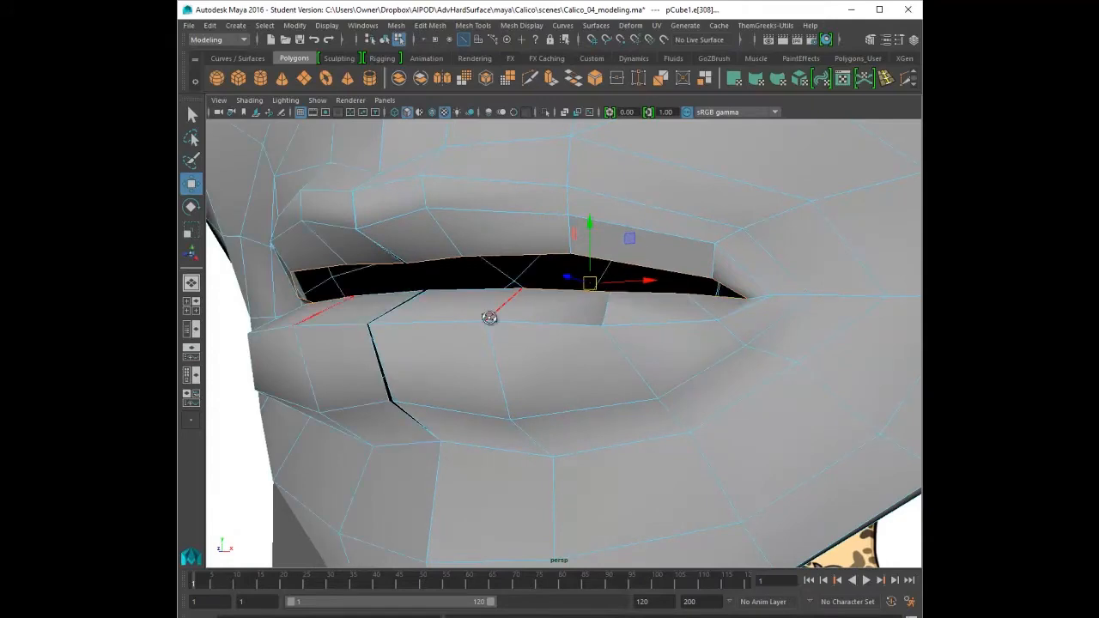
left_click_drag(490, 318, 533, 370)
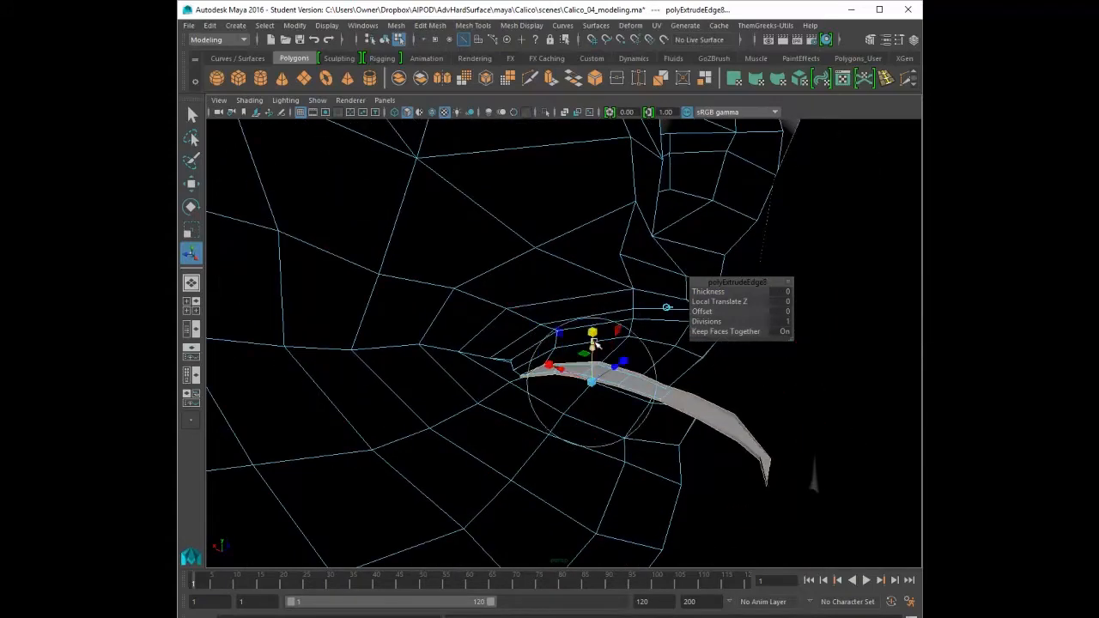
- Pull the extruded mouth border edges inward and enlarge the cavity strip behind the lips
left_click_drag(592, 344, 576, 395)
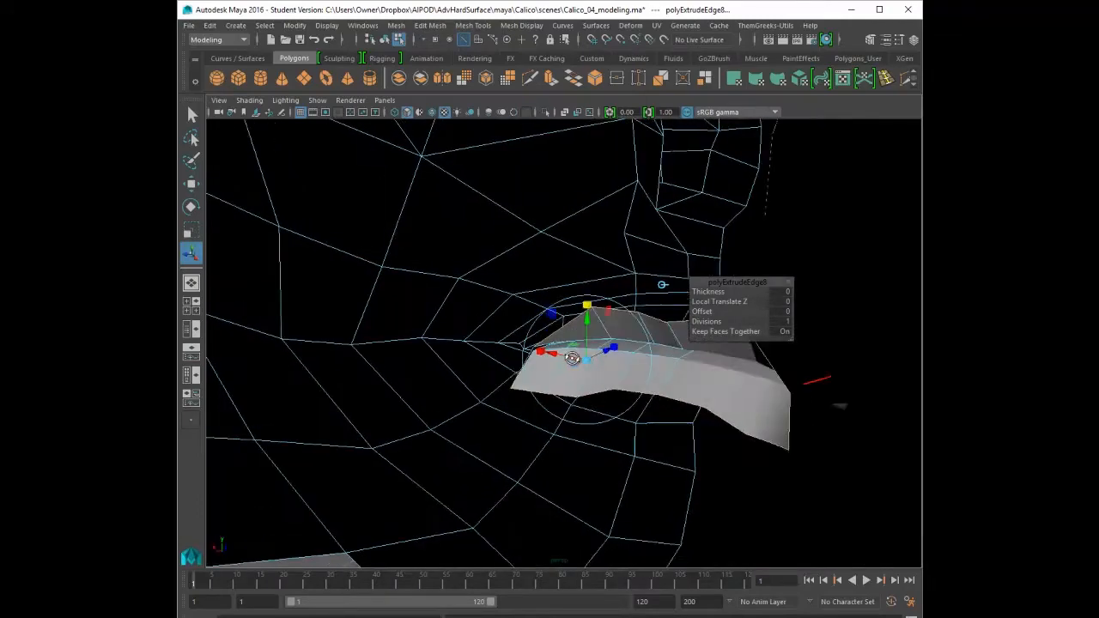
left_click_drag(602, 344, 515, 412)
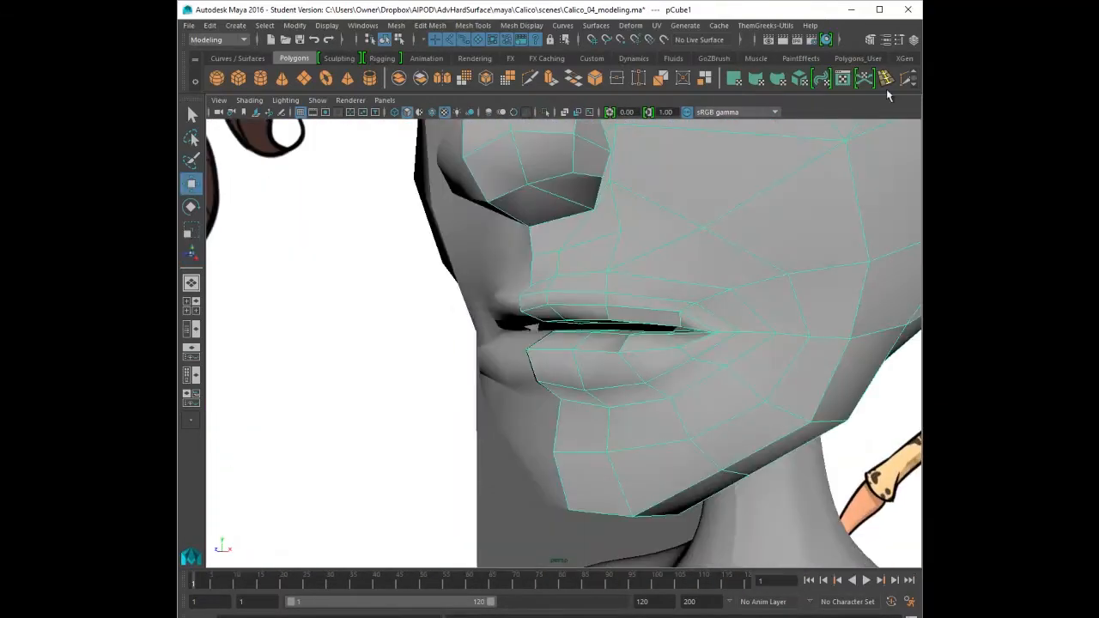
- From a side view, select upper and lower lip vertices to tighten the lips into a thin slit
left_click_drag(602, 343, 541, 306)
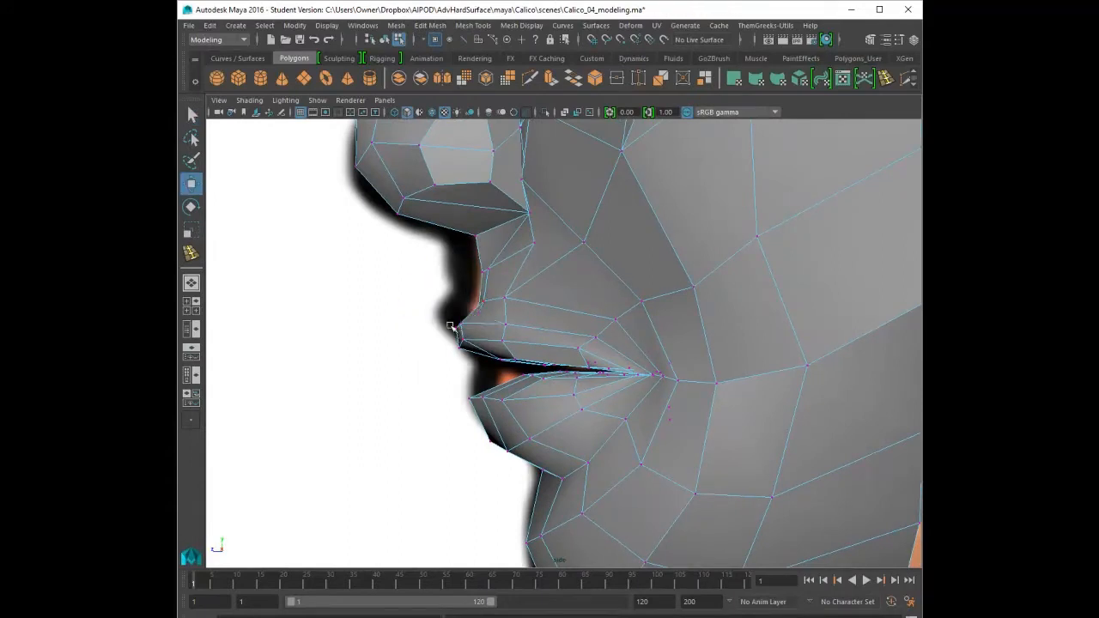
left_click(502, 305)
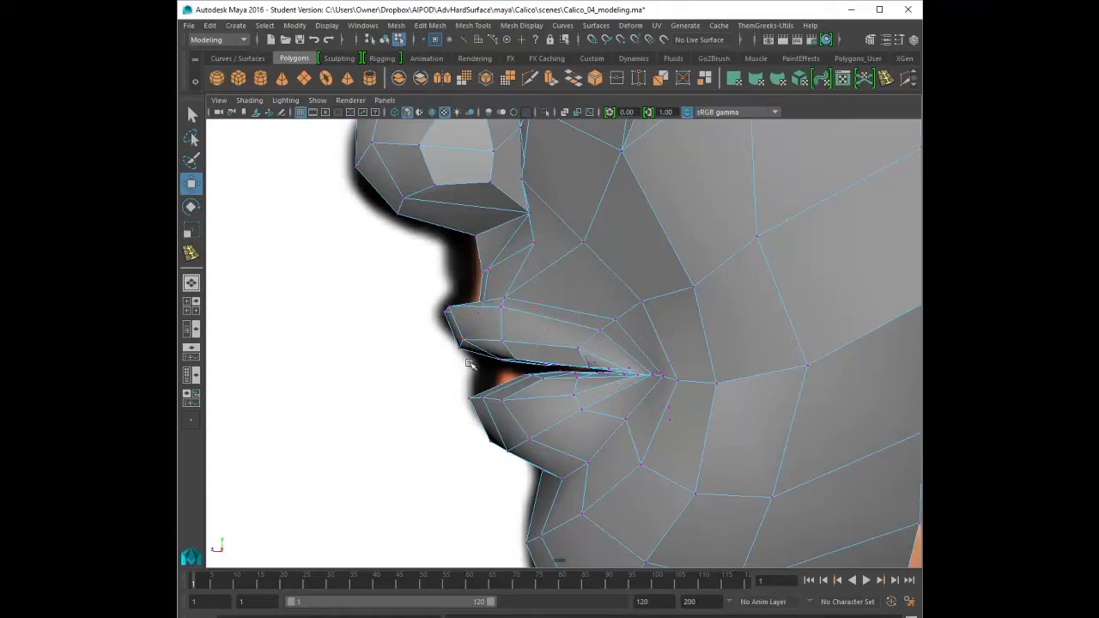
left_click(532, 374)
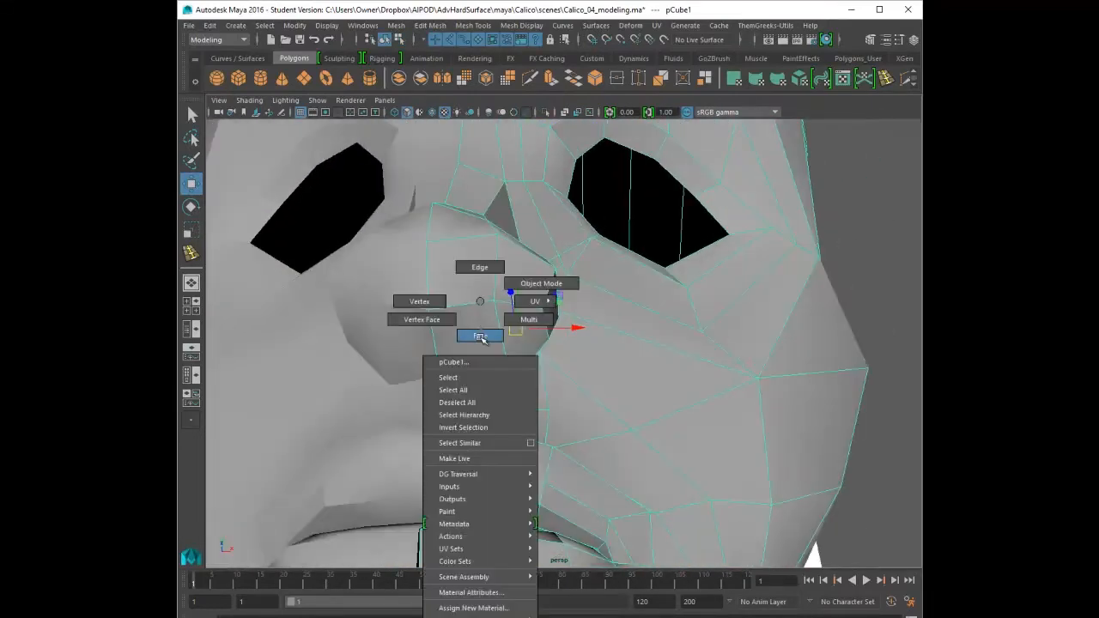
- Select on the head mesh and reposition the nostril area vertices to form the nostril opening
left_click(480, 335)
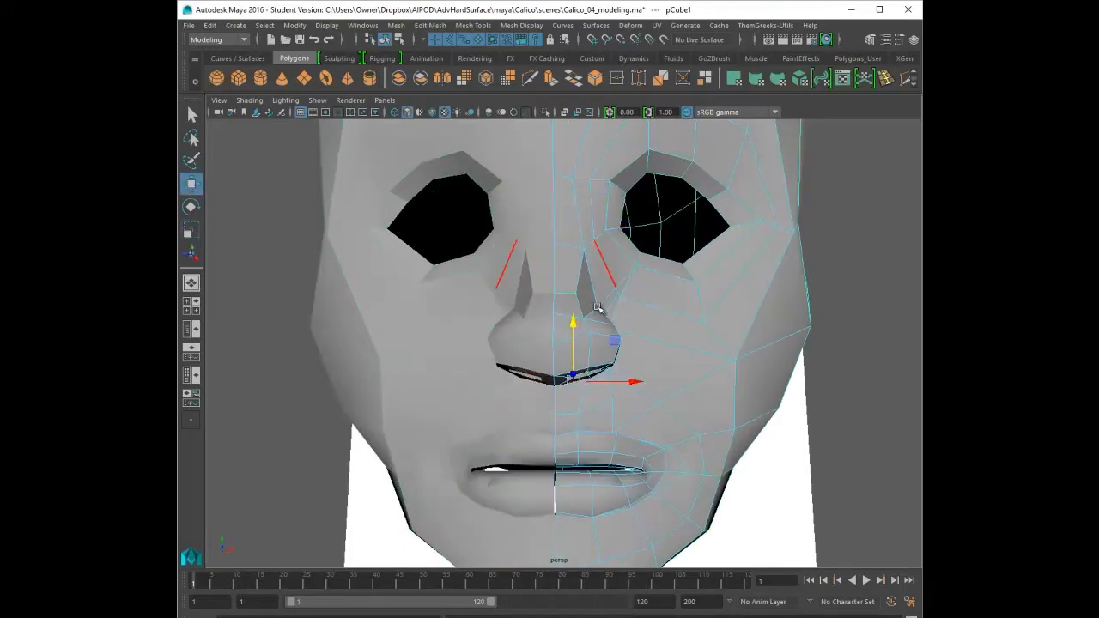
left_click_drag(594, 378, 584, 369)
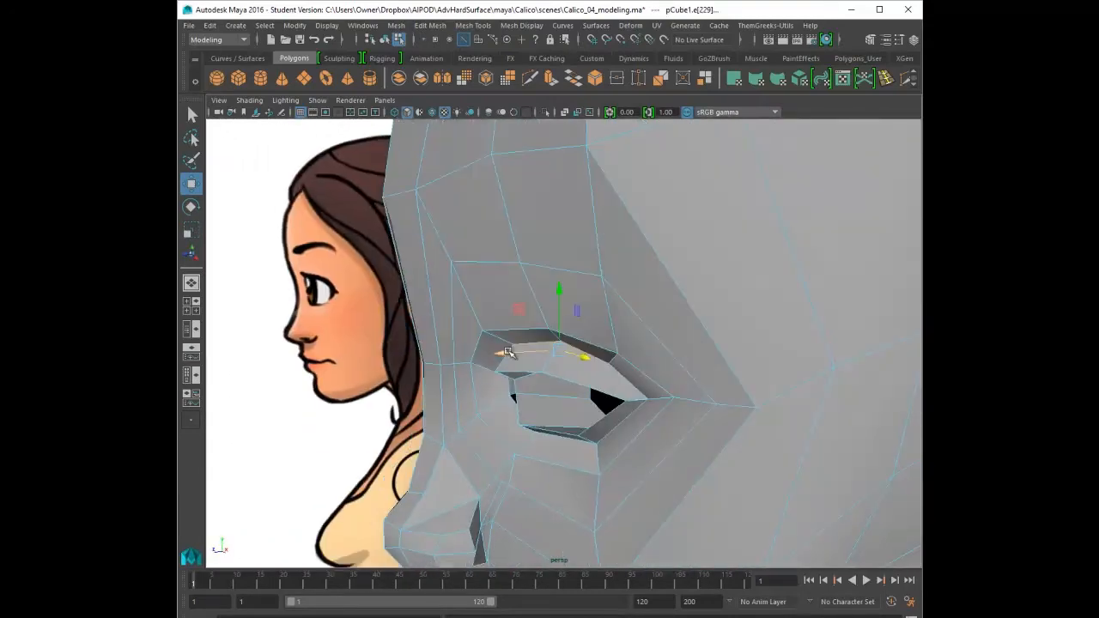
- Pull the nostril points deeper into the nose and adjust the cavity's inner shape
left_click_drag(559, 344, 618, 266)
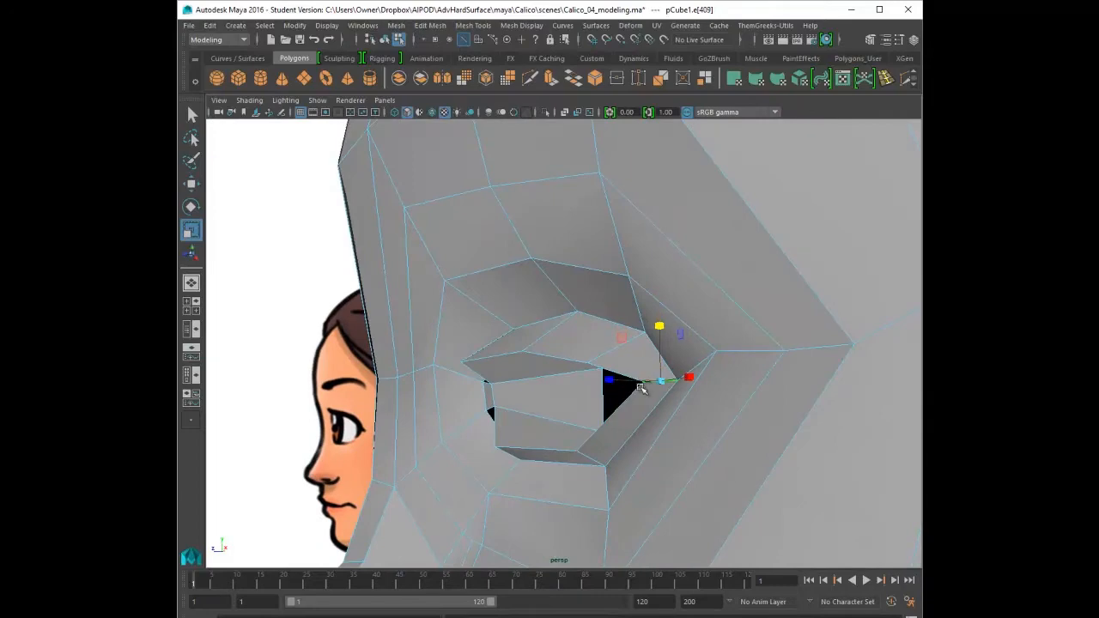
left_click_drag(636, 386, 725, 385)
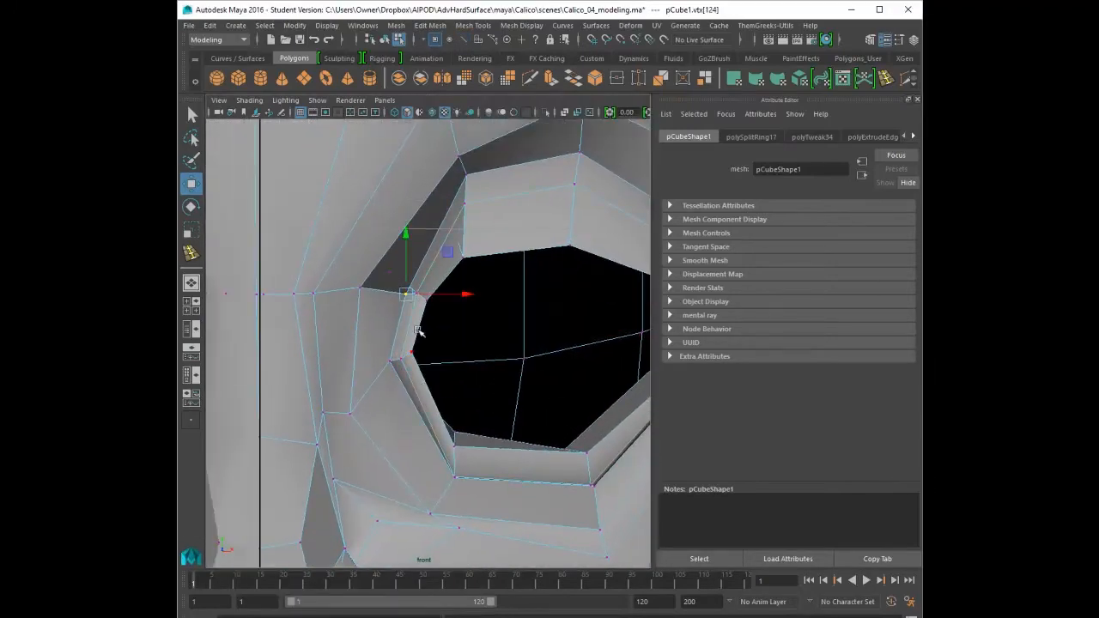
- Move eyelid rim and corner vertices outward so the eye opening becomes larger and rounder
left_click_drag(405, 295, 357, 285)
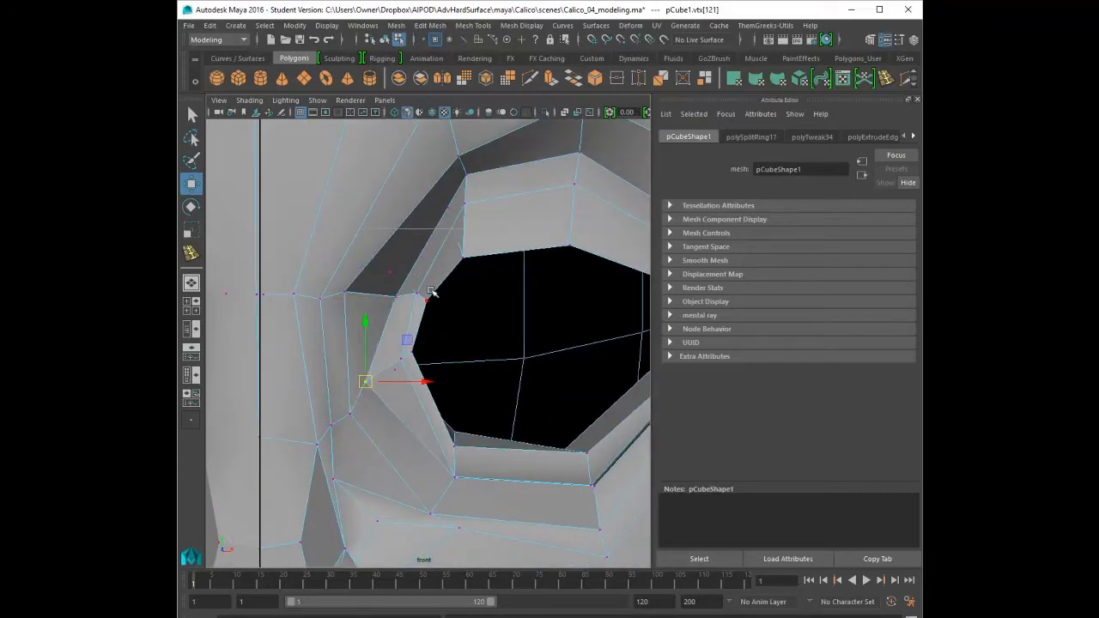
left_click_drag(364, 381, 404, 355)
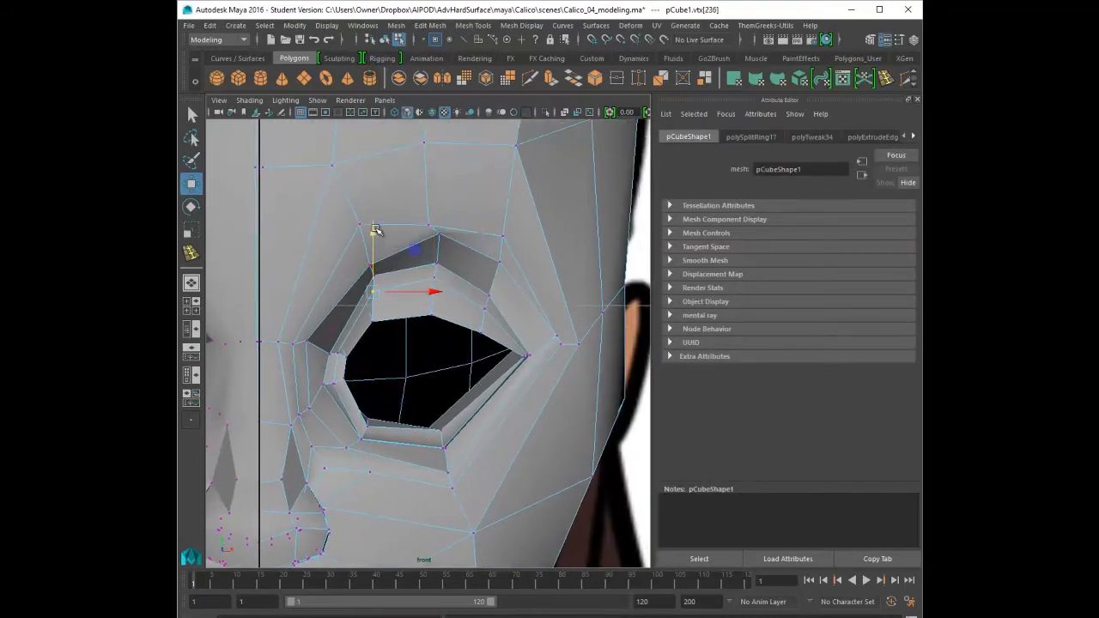
left_click_drag(429, 343, 558, 318)
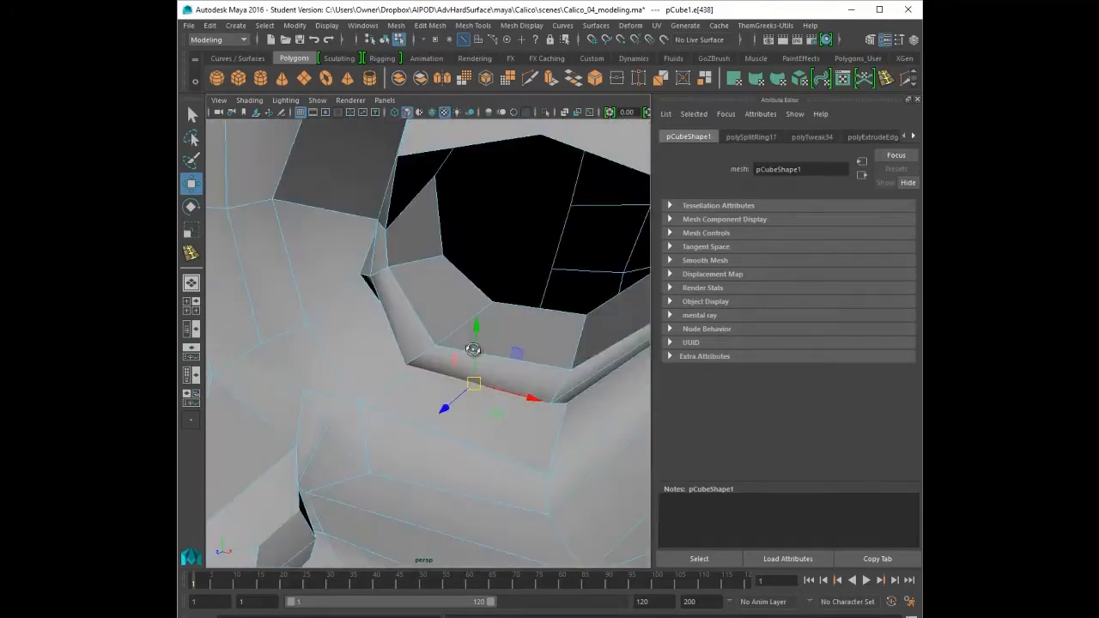
left_click_drag(474, 350, 416, 288)
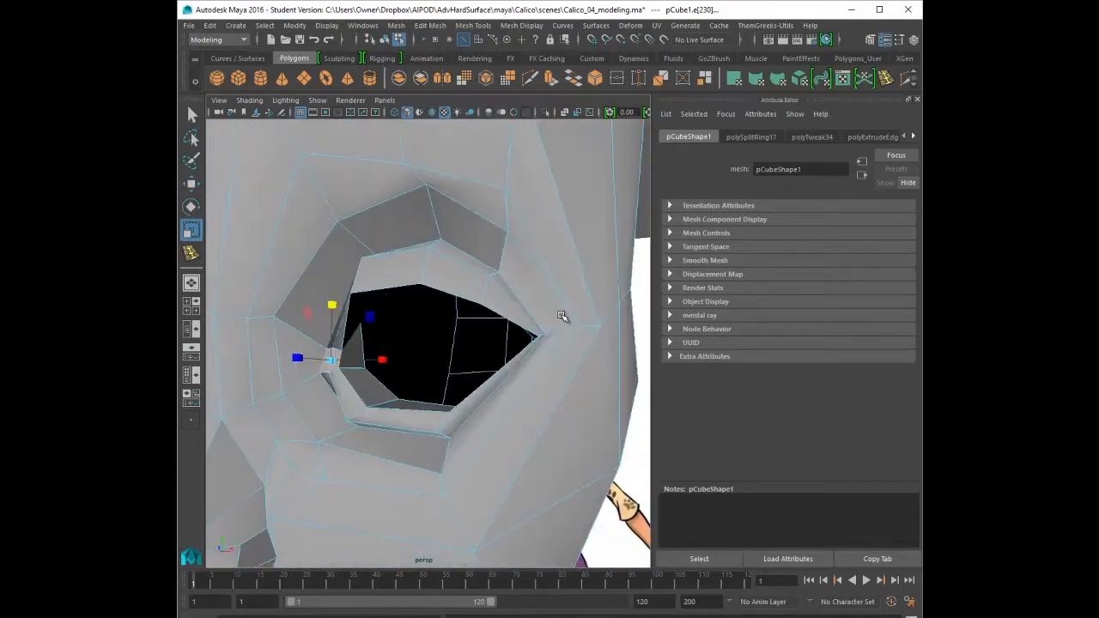
left_click_drag(430, 344, 515, 360)
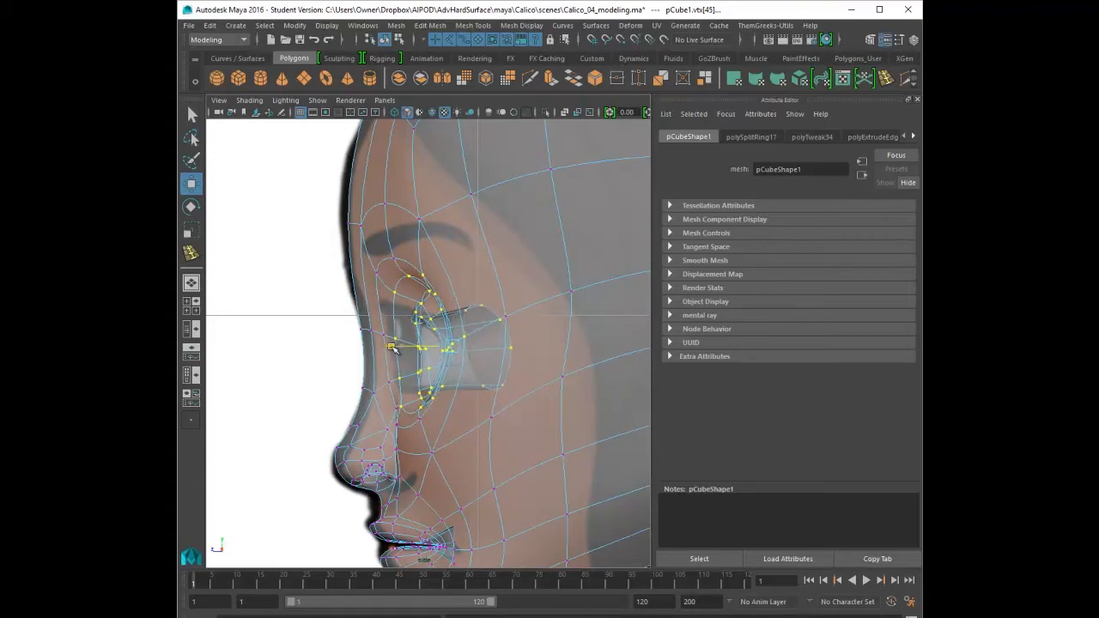
- Bring up the marking menu on the head mesh after fitting the eye vertices to the reference
right_click(421, 344)
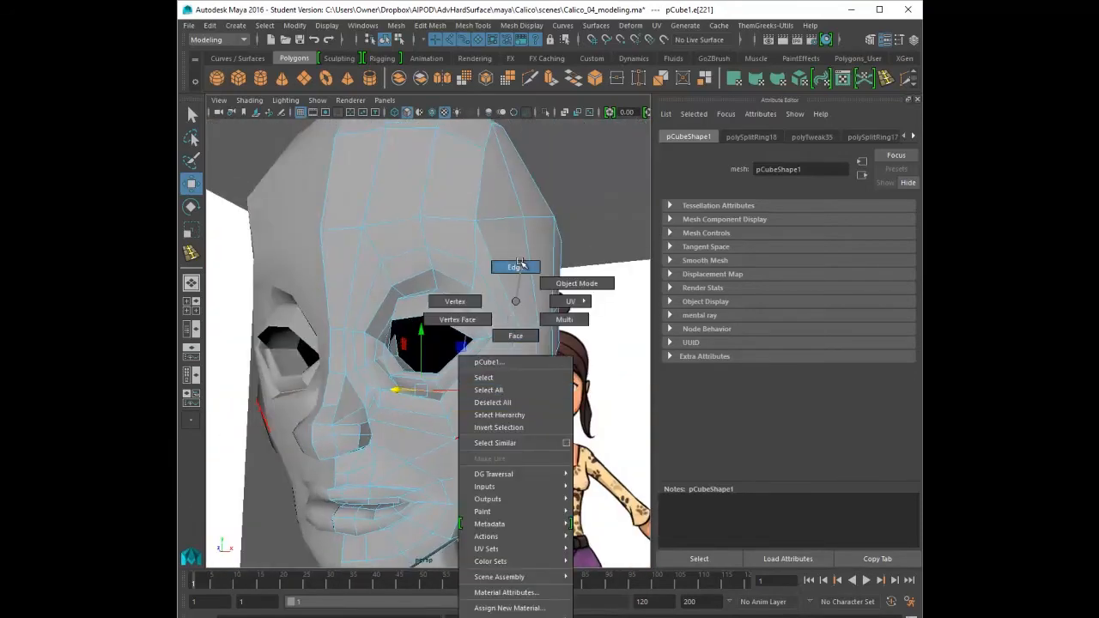
- Switch the head to vertex mode and select a cheek point beside the eye opening
left_click(453, 302)
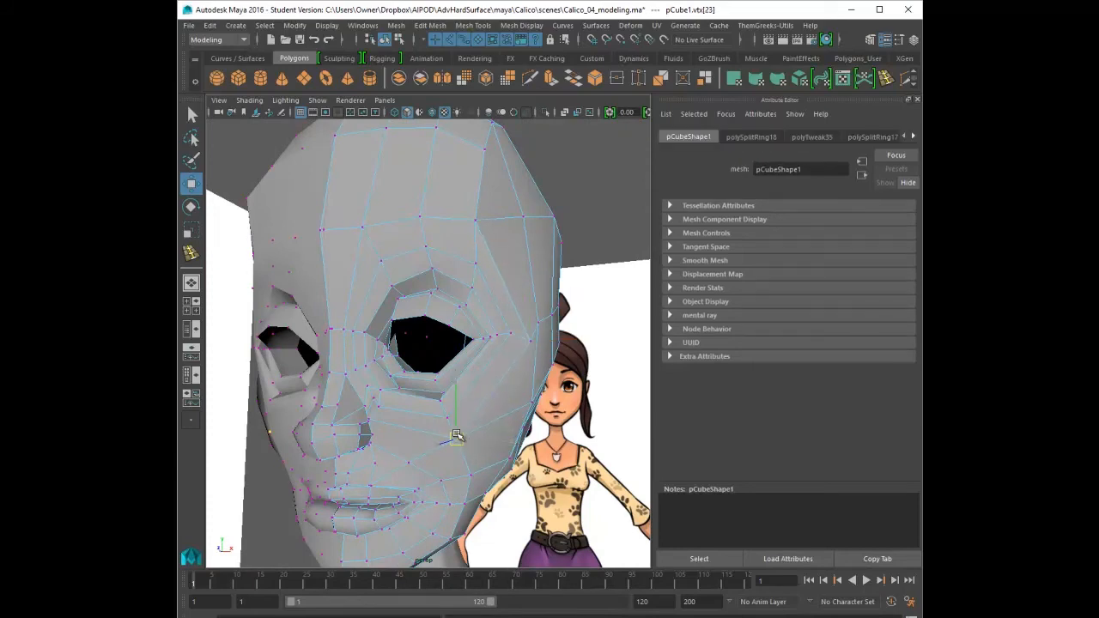
left_click(455, 436)
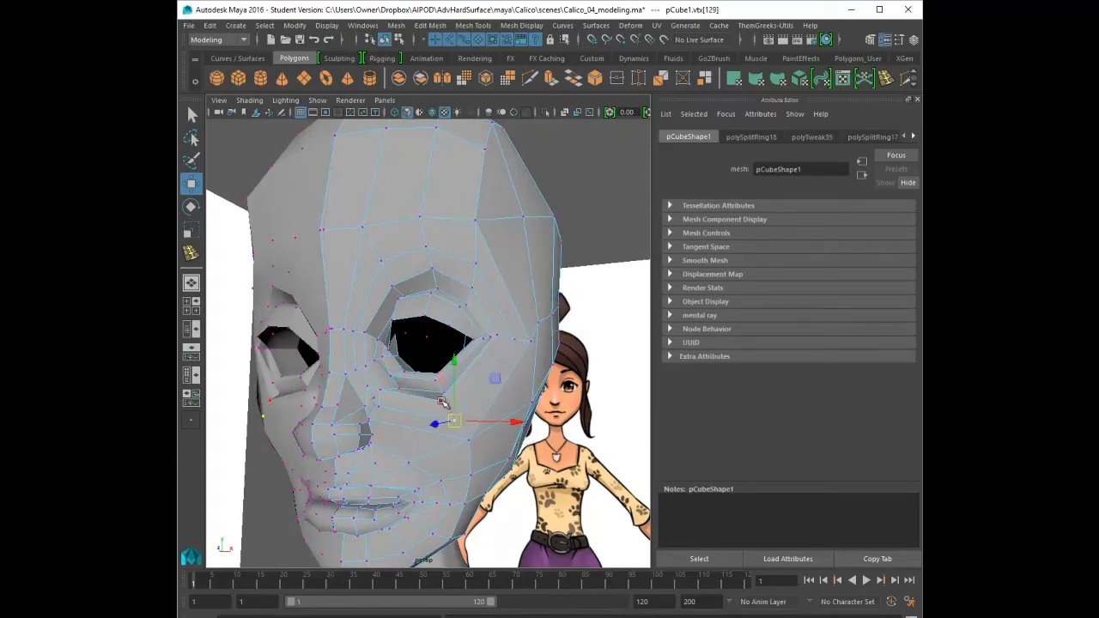